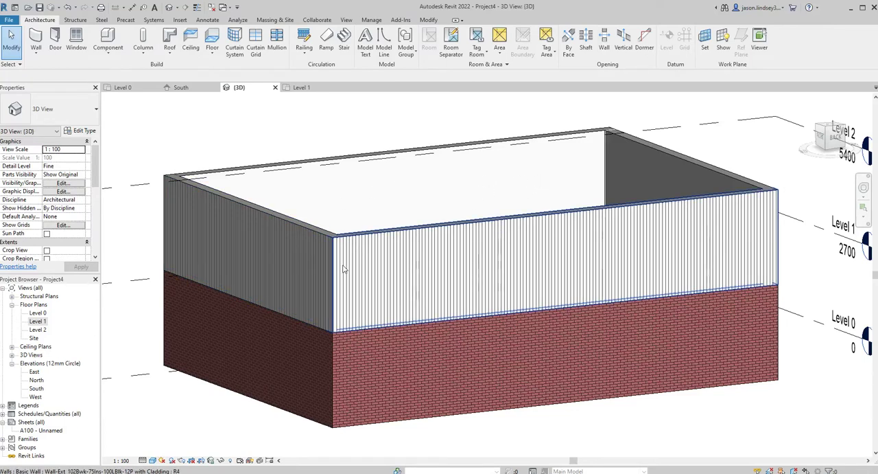
{"action": "mouse_move", "coordinate": [493, 232]}
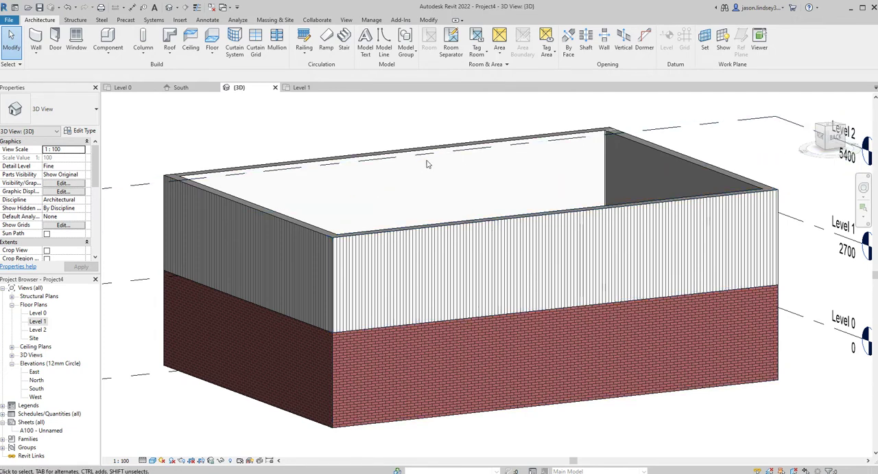
{"action": "mouse_move", "coordinate": [410, 115]}
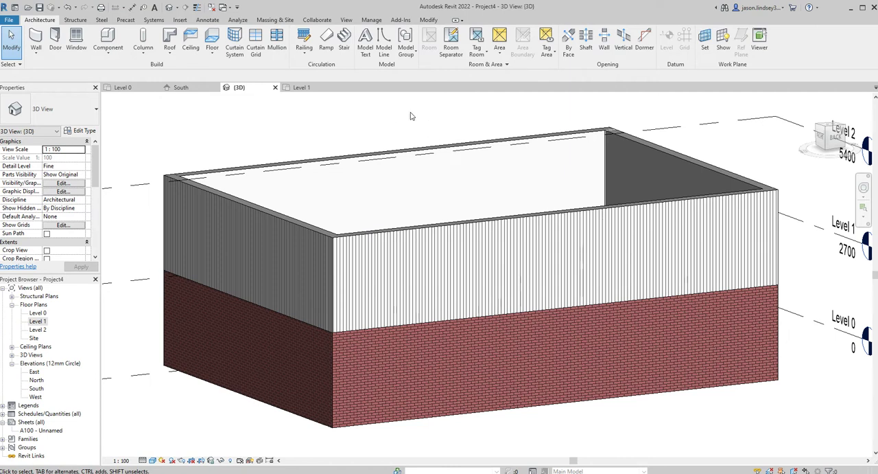
{"action": "mouse_move", "coordinate": [427, 164]}
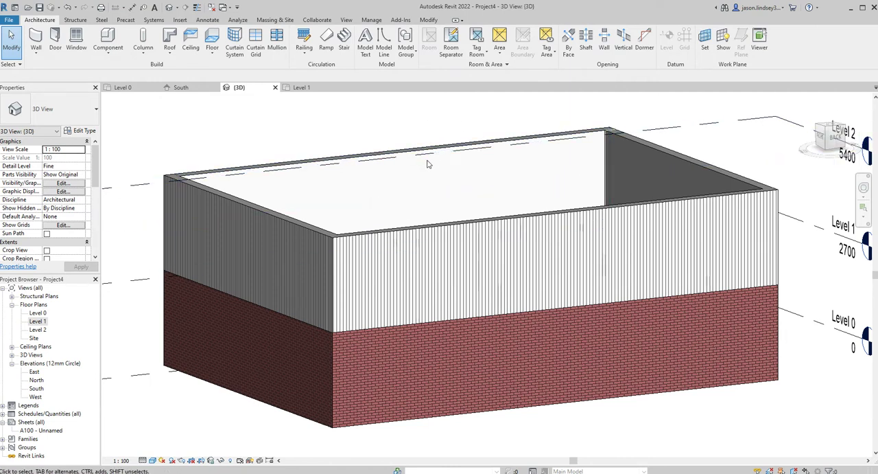
{"action": "mouse_move", "coordinate": [181, 88]}
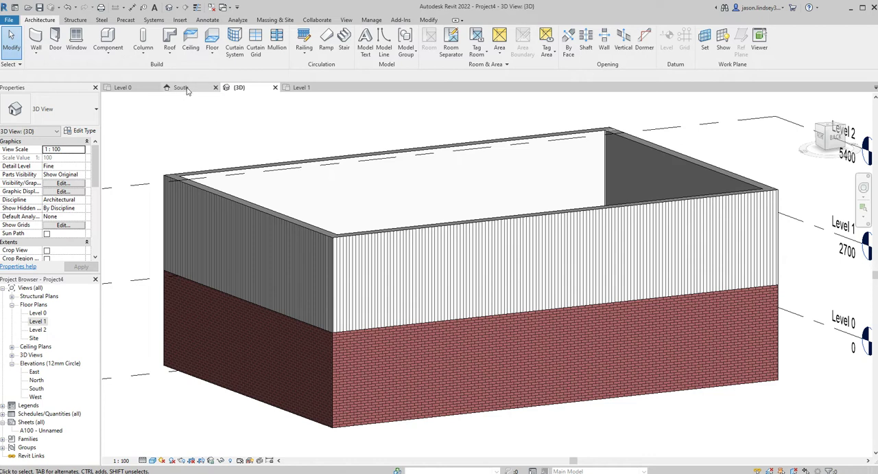
In the South elevation, start Model Text and choose Pick a plane as the work plane.
{"action": "left_click", "coordinate": [181, 88]}
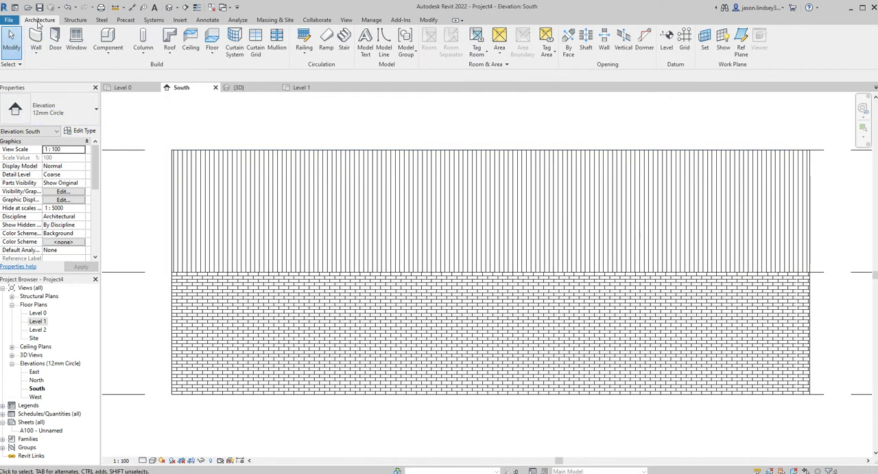
{"action": "mouse_move", "coordinate": [365, 40]}
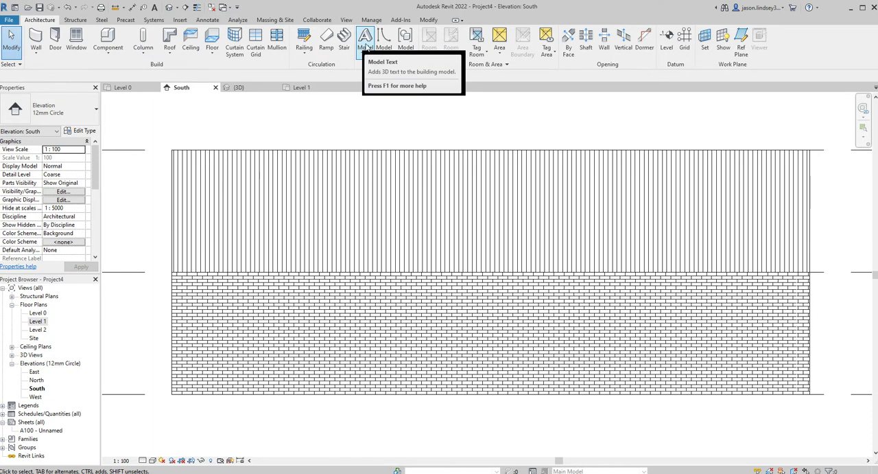
{"action": "left_click", "coordinate": [365, 37]}
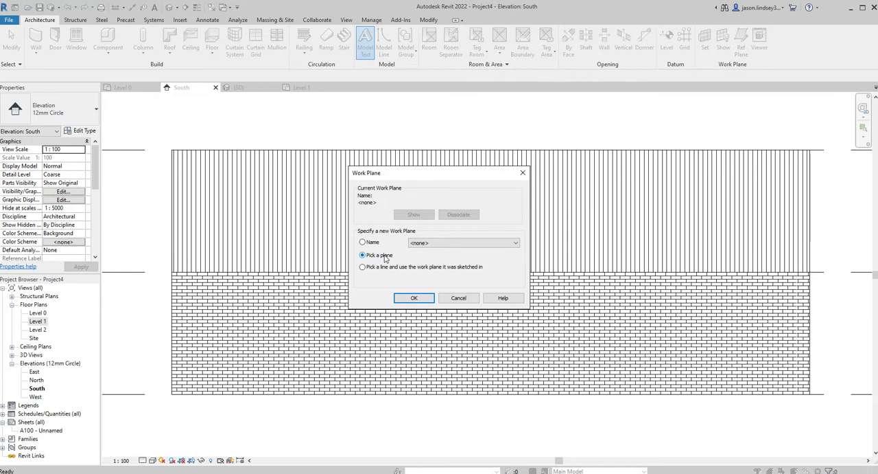
{"action": "left_click", "coordinate": [415, 296]}
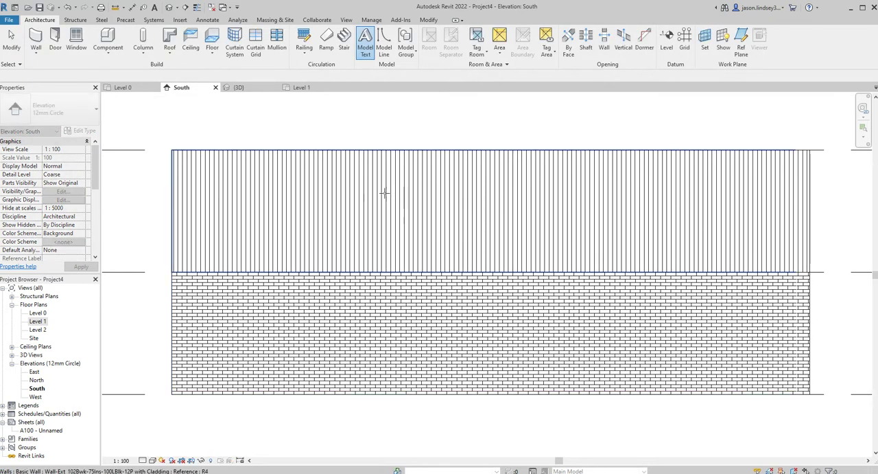
{"action": "mouse_move", "coordinate": [406, 189]}
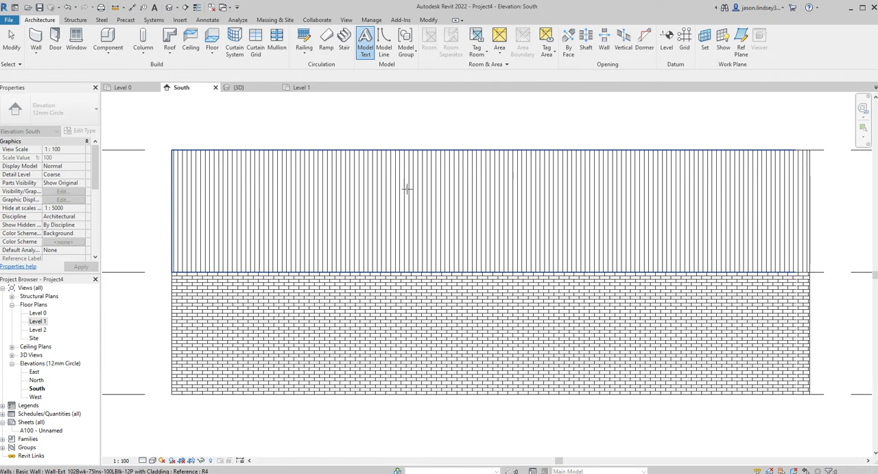
Pick the upper clad wall face and place the 3D word 'REVIT' on it.
{"action": "left_click", "coordinate": [365, 39]}
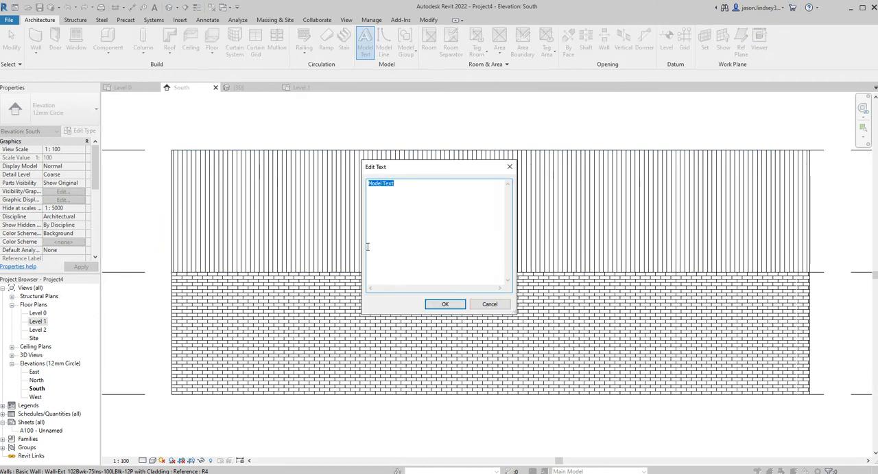
{"action": "mouse_move", "coordinate": [406, 195]}
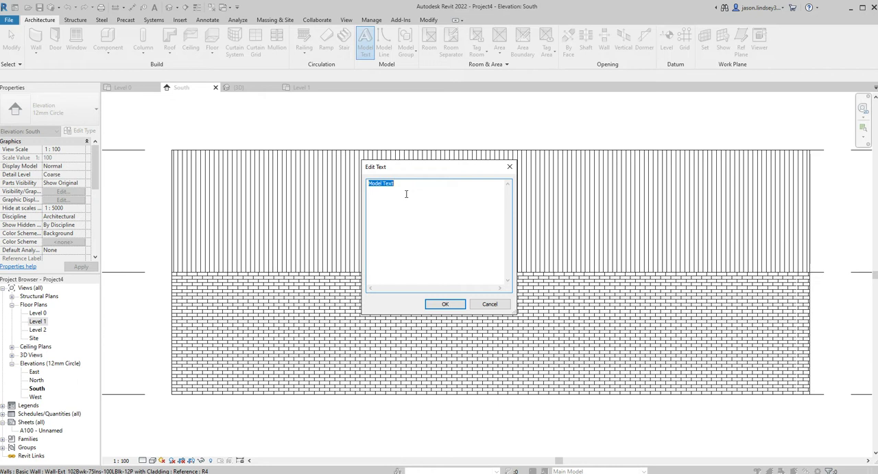
{"action": "type", "text": "RE"}
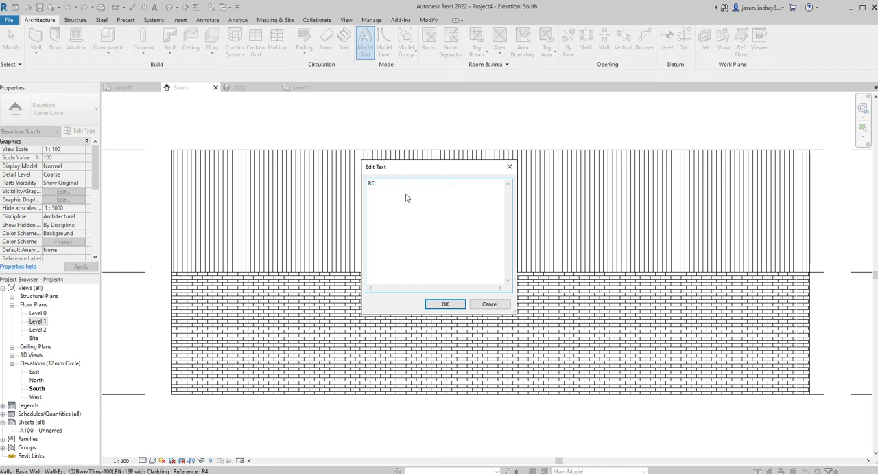
{"action": "type", "text": "VIT"}
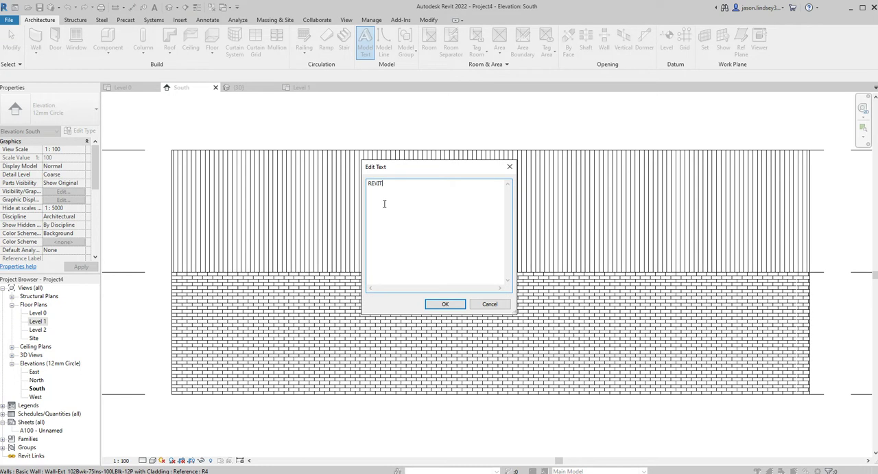
{"action": "left_click", "coordinate": [444, 304]}
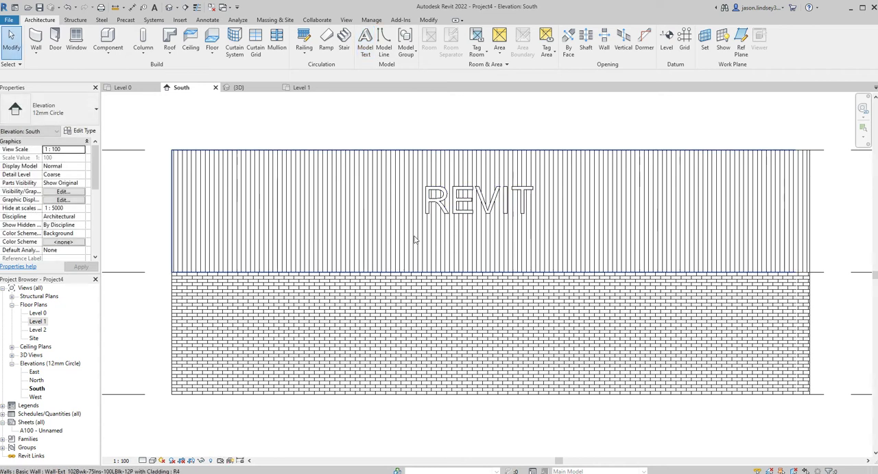
{"action": "left_click", "coordinate": [478, 199]}
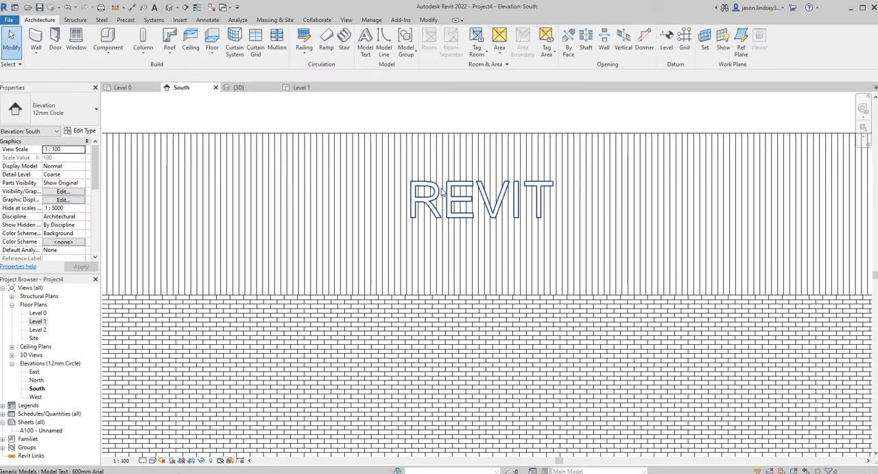
Select the REVIT text and reduce its Depth from 150 to 50.
{"action": "left_click", "coordinate": [381, 297]}
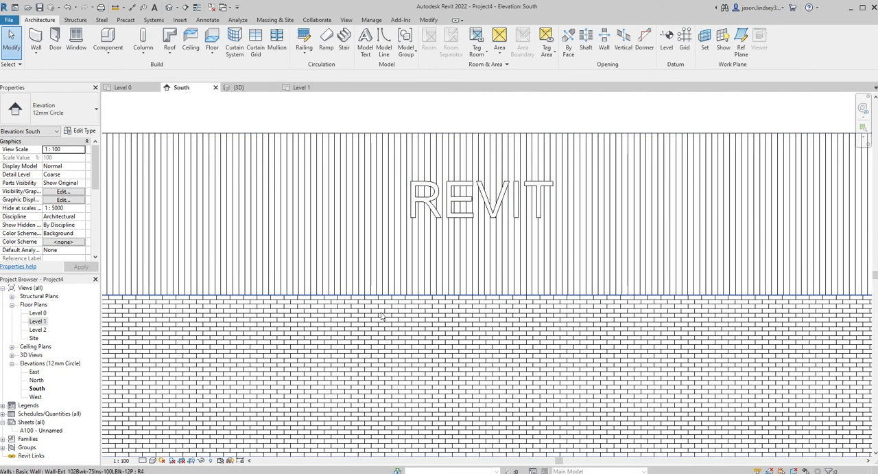
{"action": "left_click", "coordinate": [480, 199]}
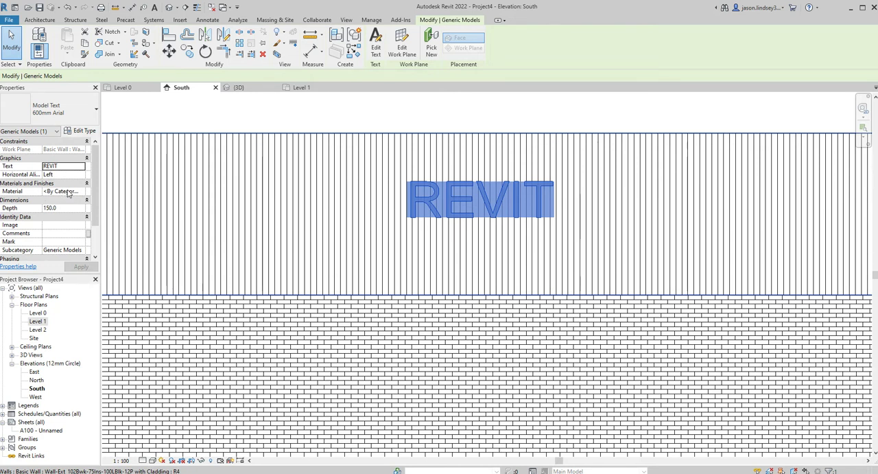
{"action": "mouse_move", "coordinate": [63, 205]}
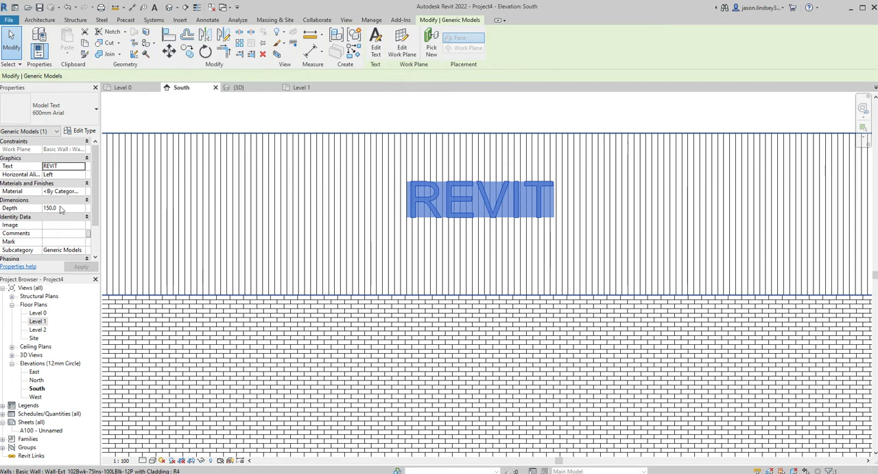
{"action": "mouse_move", "coordinate": [52, 212]}
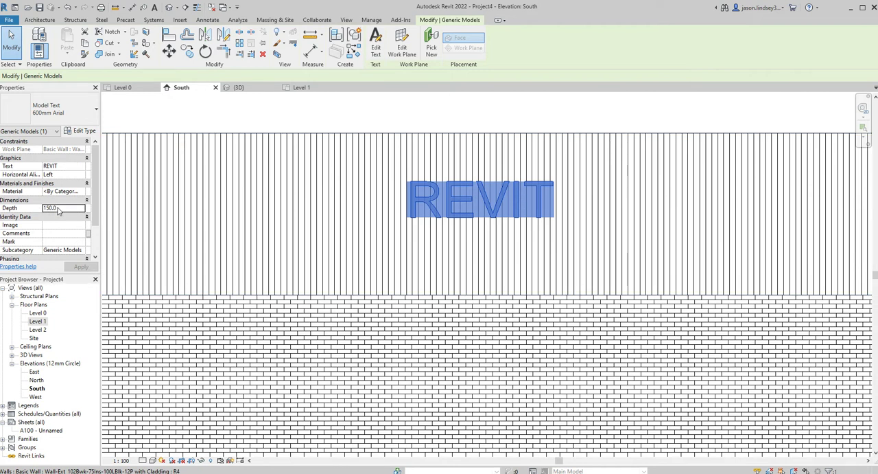
{"action": "triple_click", "coordinate": [49, 207]}
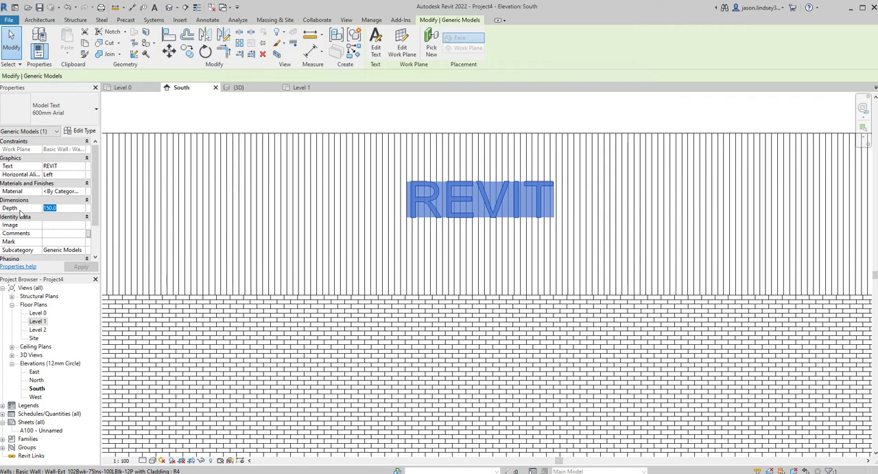
{"action": "type", "text": "50"}
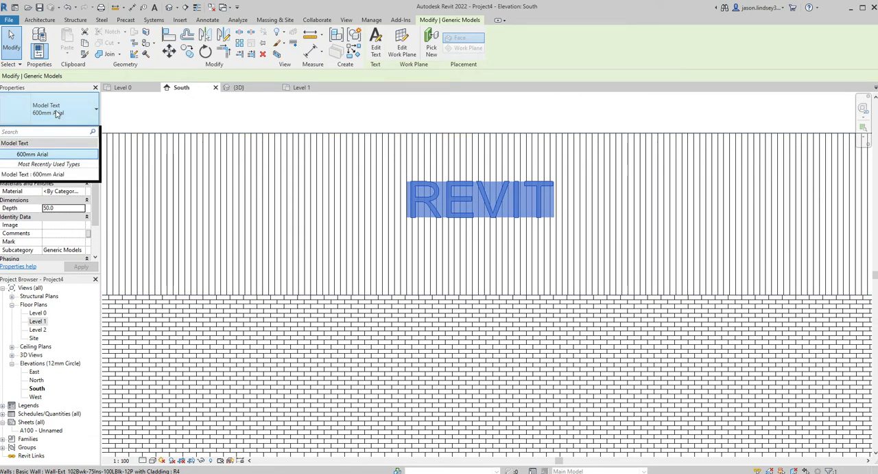
Duplicate the text type as '300mm Arial' with Text Size 300 and apply it to the sign.
{"action": "left_click", "coordinate": [33, 154]}
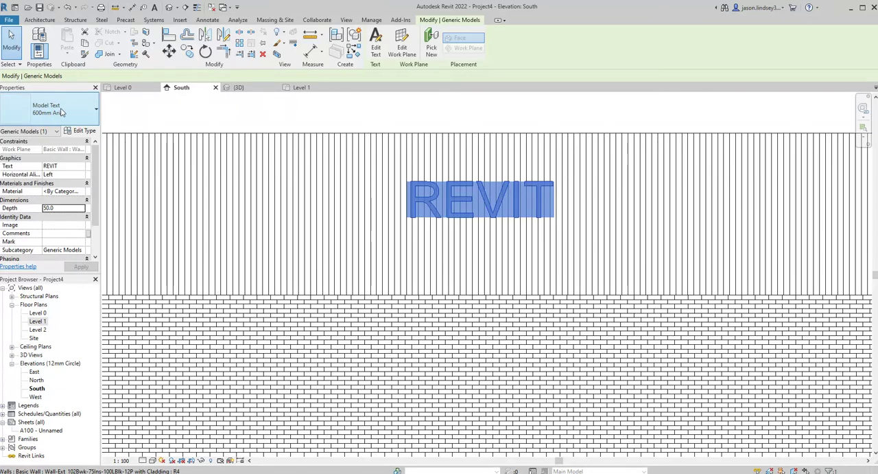
{"action": "mouse_move", "coordinate": [61, 125]}
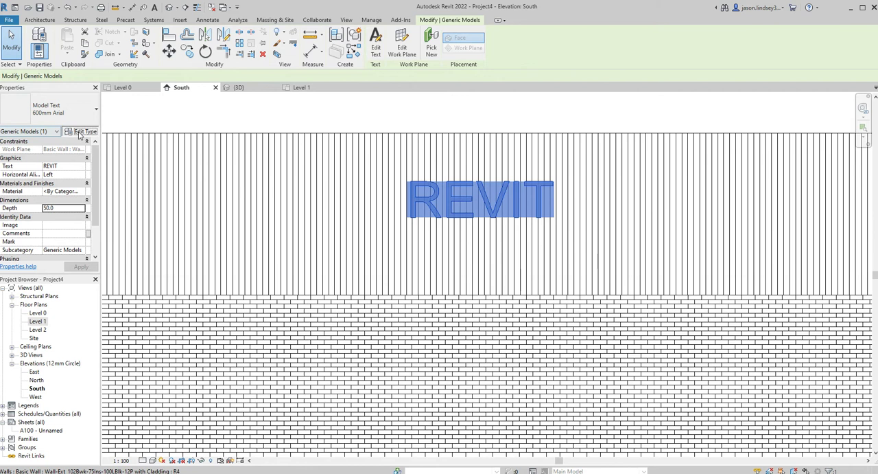
{"action": "left_click", "coordinate": [505, 129]}
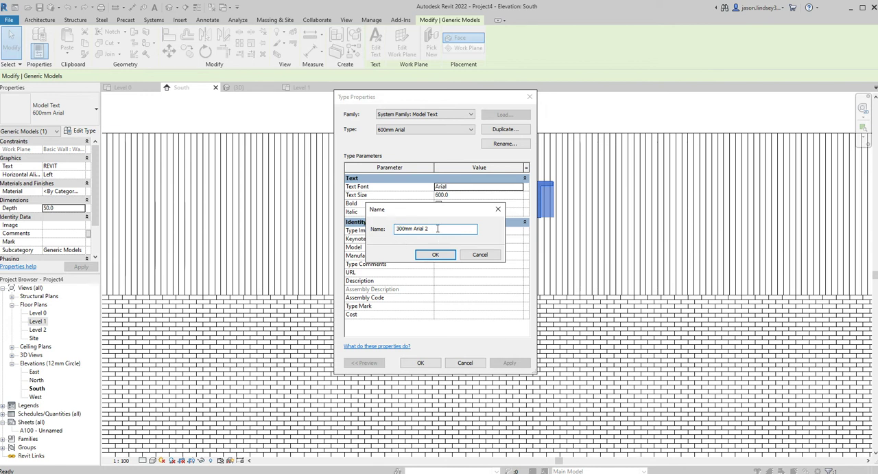
{"action": "key", "text": "BackSpace"}
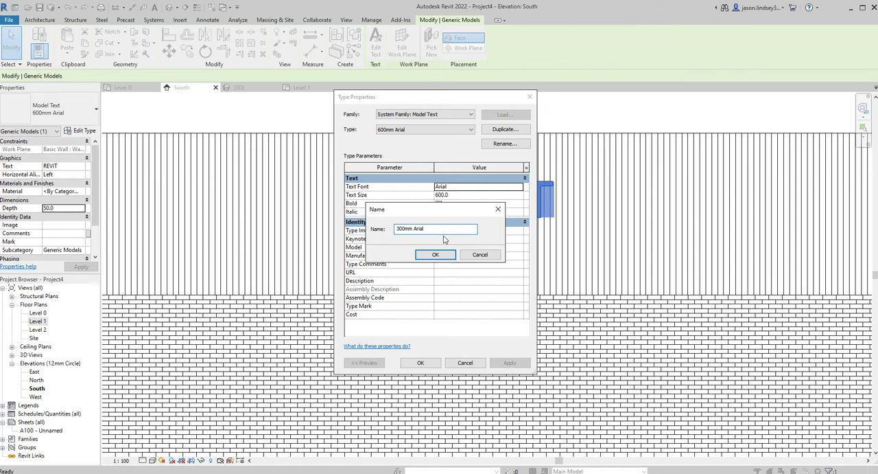
{"action": "left_click", "coordinate": [435, 254]}
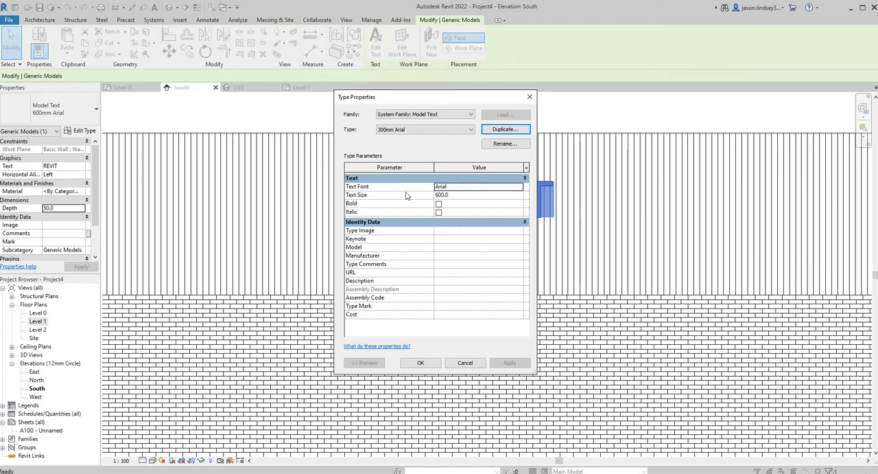
{"action": "mouse_move", "coordinate": [487, 140]}
{"action": "type", "text": "300"}
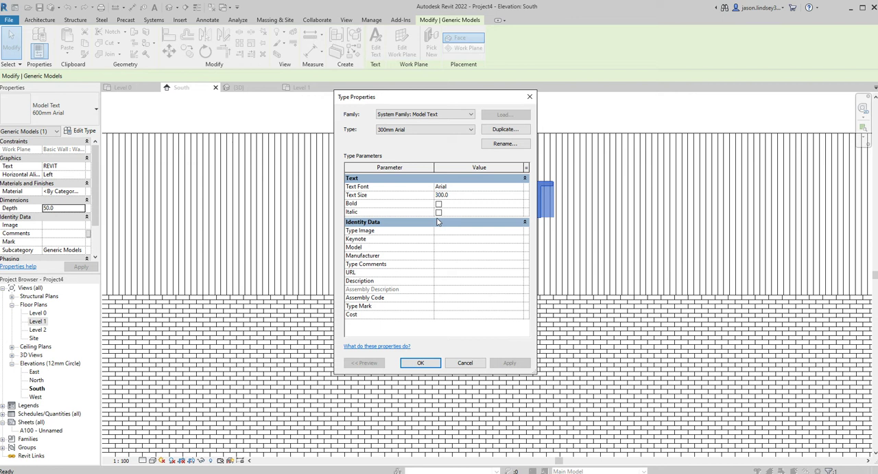
{"action": "left_click", "coordinate": [420, 362]}
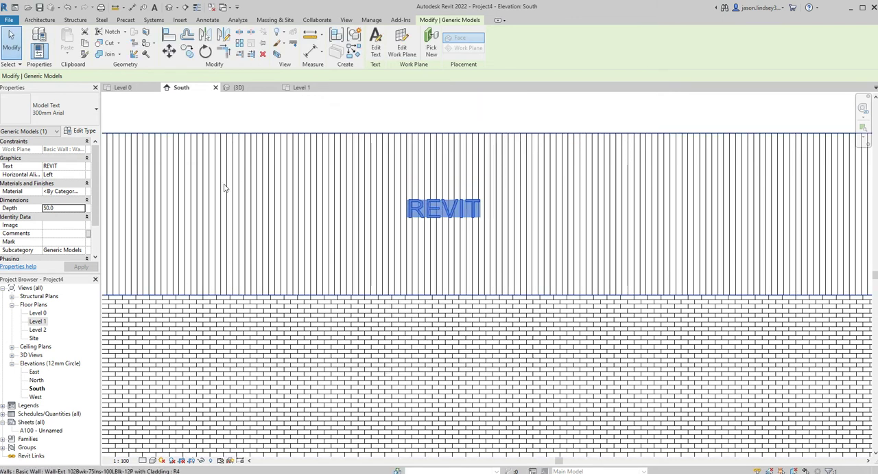
{"action": "mouse_move", "coordinate": [438, 213]}
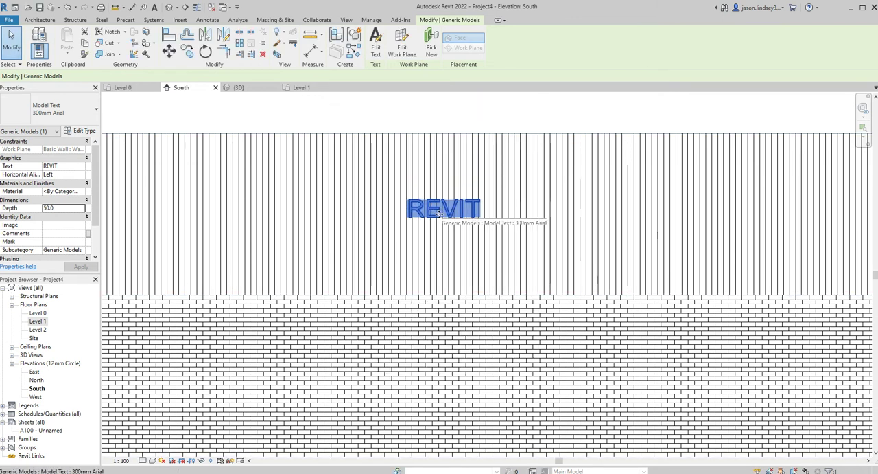
{"action": "left_click", "coordinate": [96, 110]}
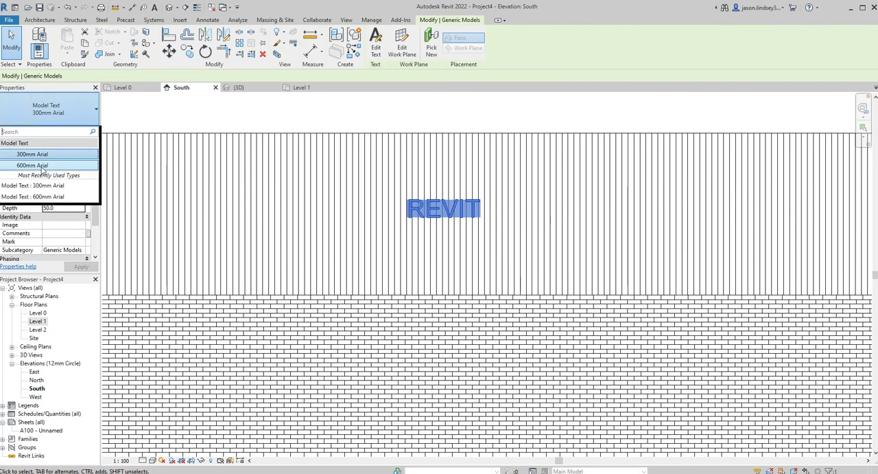
{"action": "left_click", "coordinate": [31, 154]}
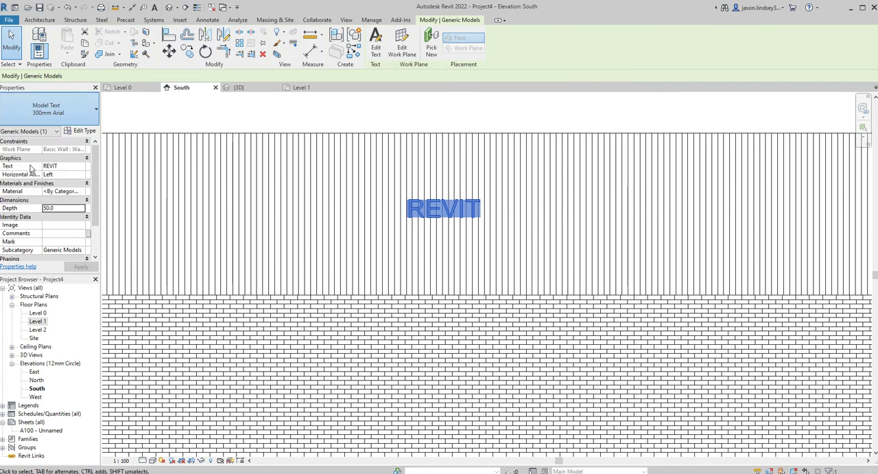
{"action": "left_click", "coordinate": [96, 108]}
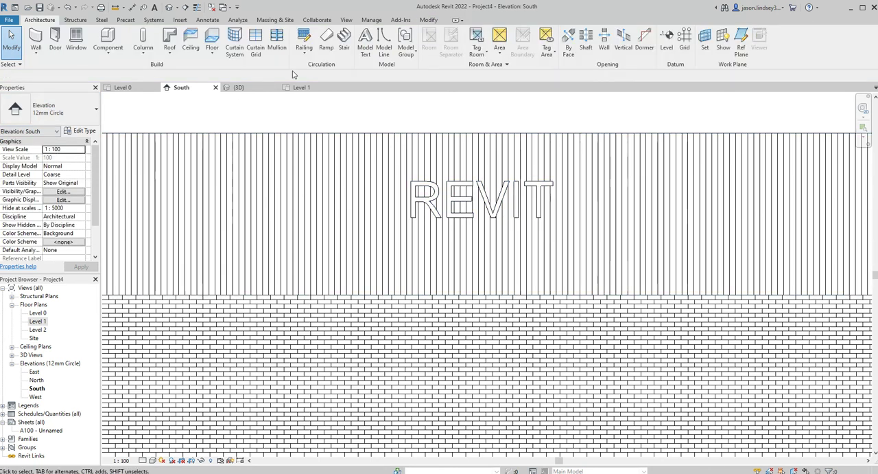
Place a second 'REVIT' model text on the lower brick wall.
{"action": "left_click", "coordinate": [365, 41]}
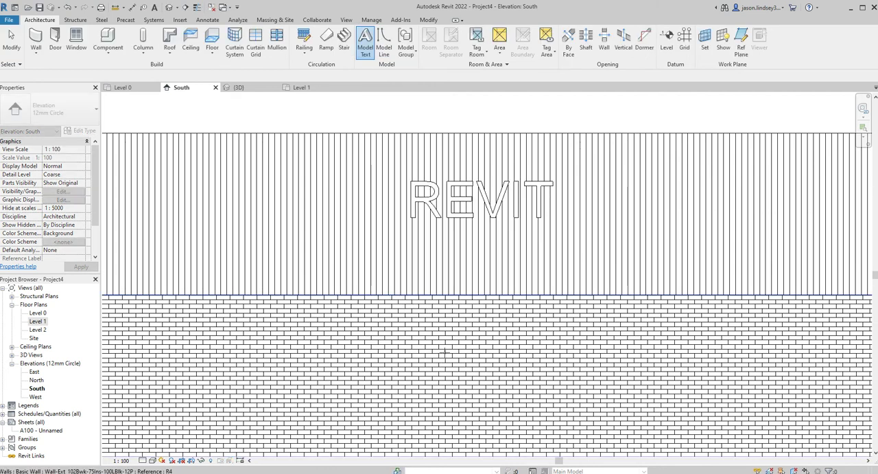
{"action": "left_click", "coordinate": [365, 40]}
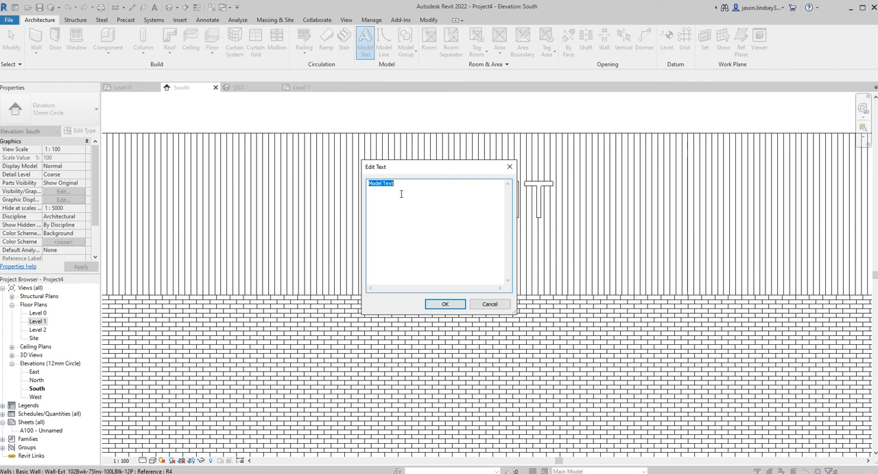
{"action": "type", "text": "RE"}
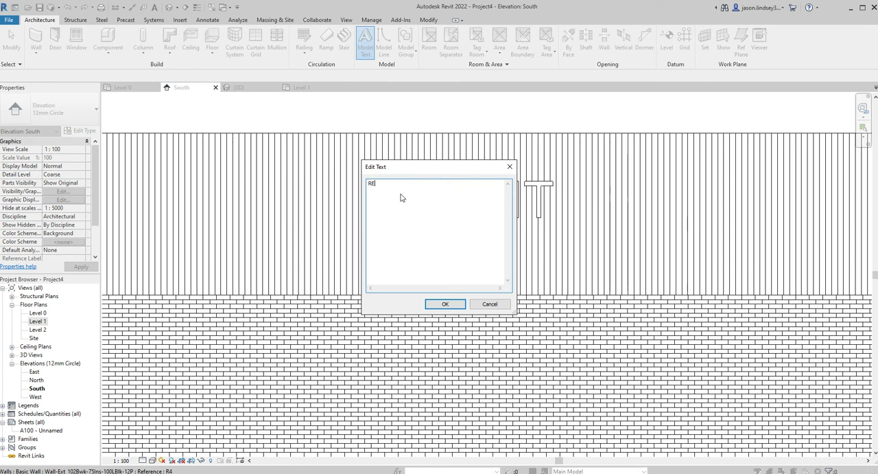
{"action": "type", "text": "VIT"}
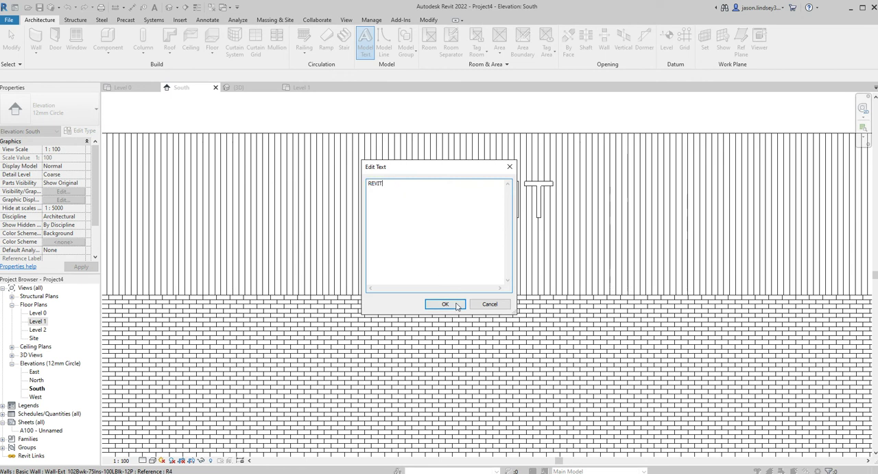
{"action": "left_click", "coordinate": [445, 305]}
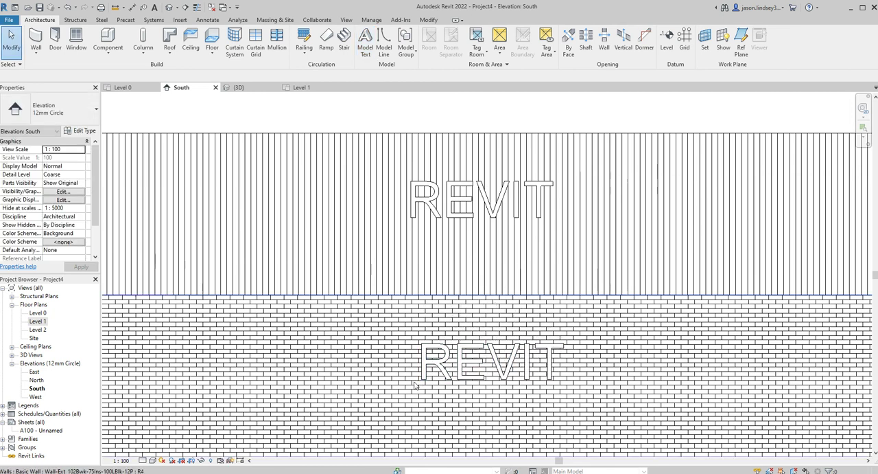
{"action": "left_click", "coordinate": [491, 360]}
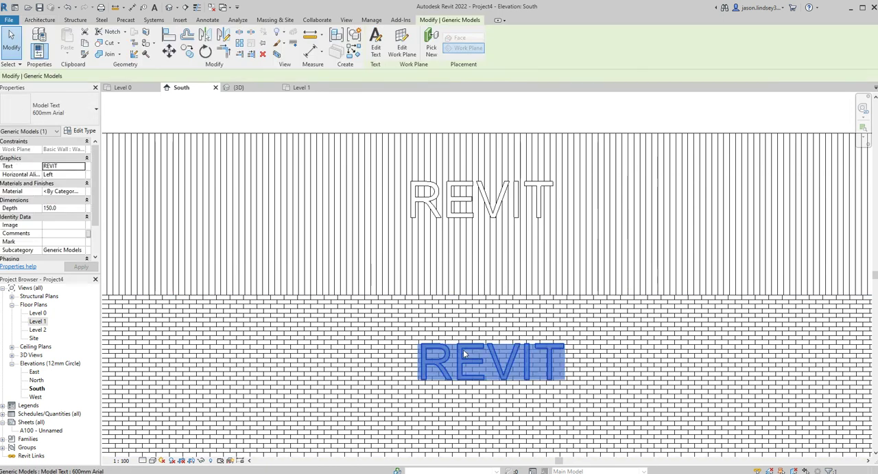
Switch the lower sign to the 300mm Arial type and go to the 3D view.
{"action": "left_click", "coordinate": [95, 110]}
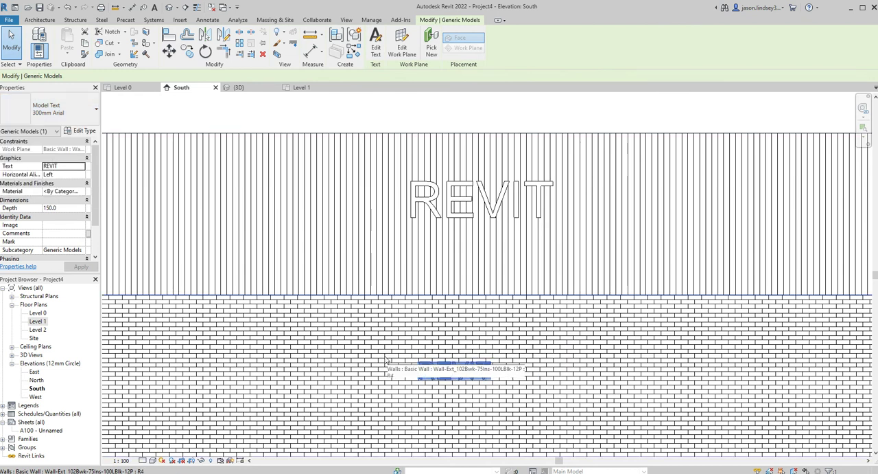
{"action": "left_click", "coordinate": [455, 371]}
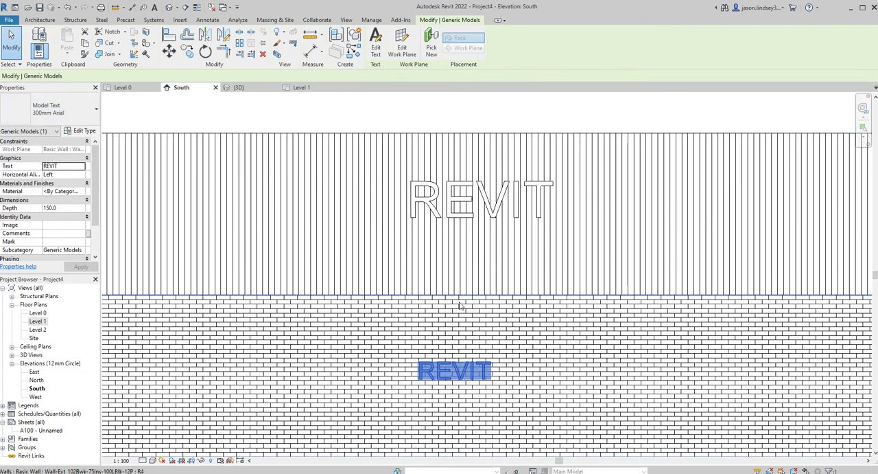
{"action": "mouse_move", "coordinate": [442, 328]}
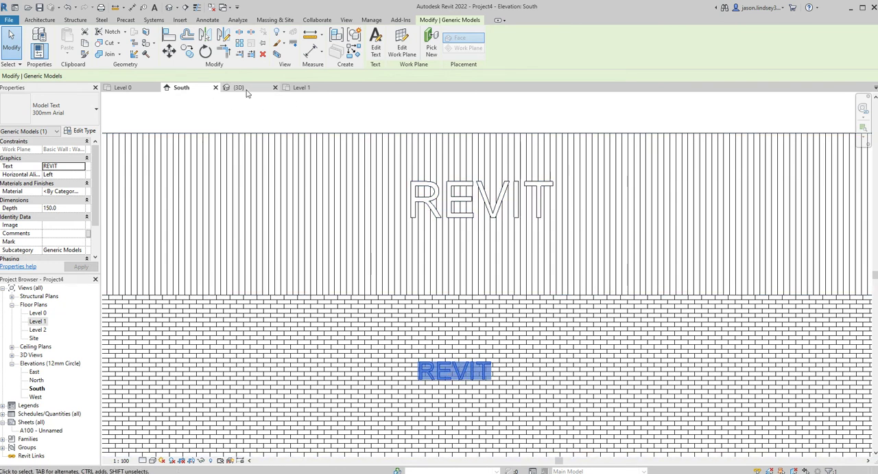
{"action": "left_click", "coordinate": [238, 87]}
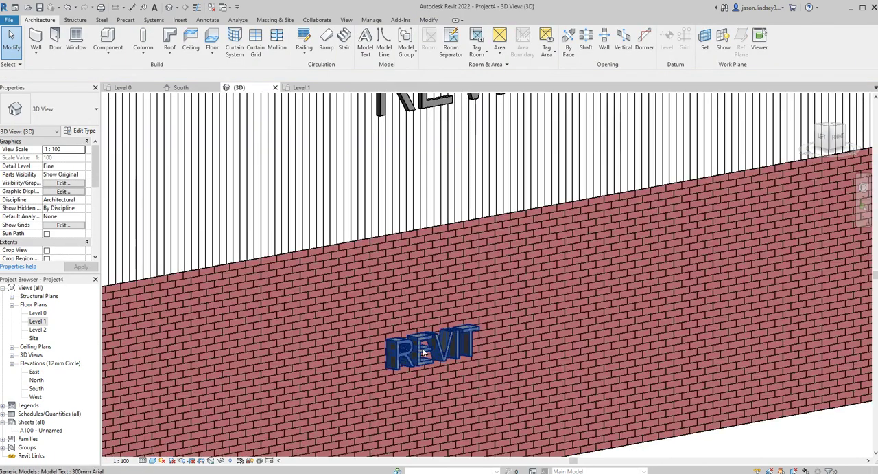
Select each REVIT sign in 3D to check its depth, then clear the selection.
{"action": "left_click", "coordinate": [431, 346]}
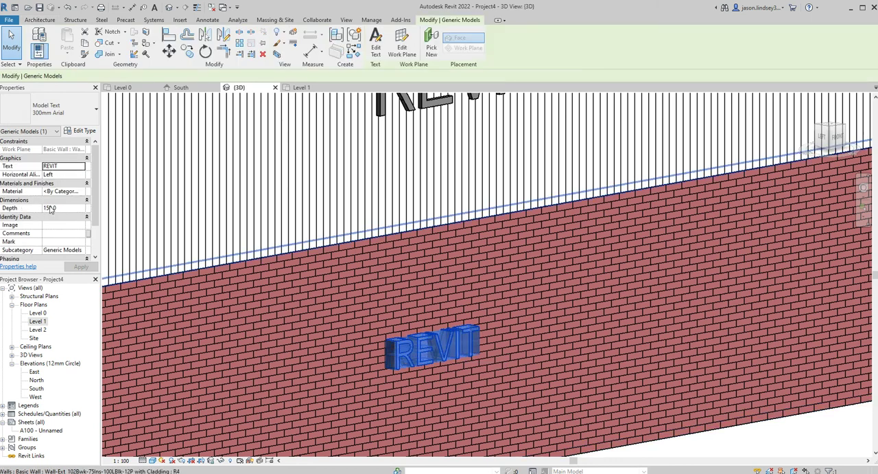
{"action": "left_click", "coordinate": [49, 208]}
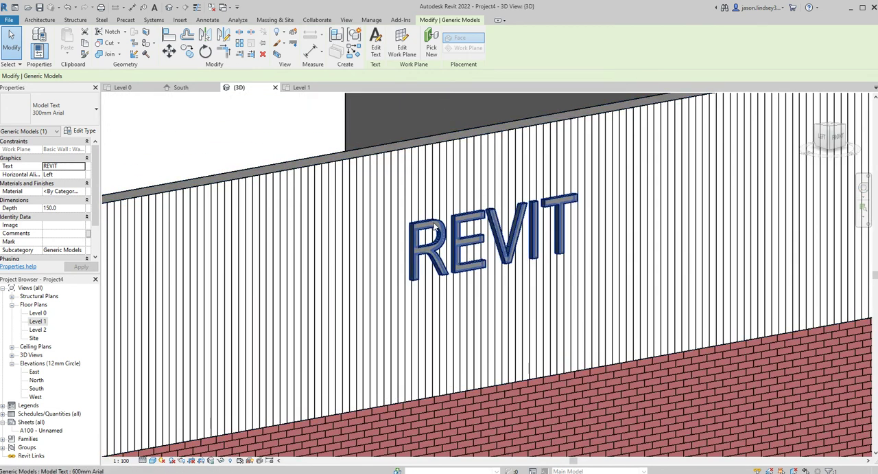
{"action": "mouse_move", "coordinate": [414, 233]}
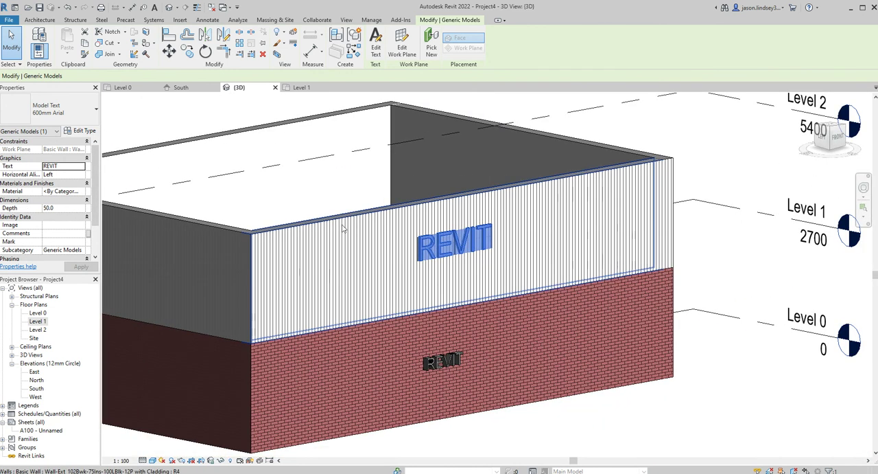
{"action": "left_click", "coordinate": [696, 147]}
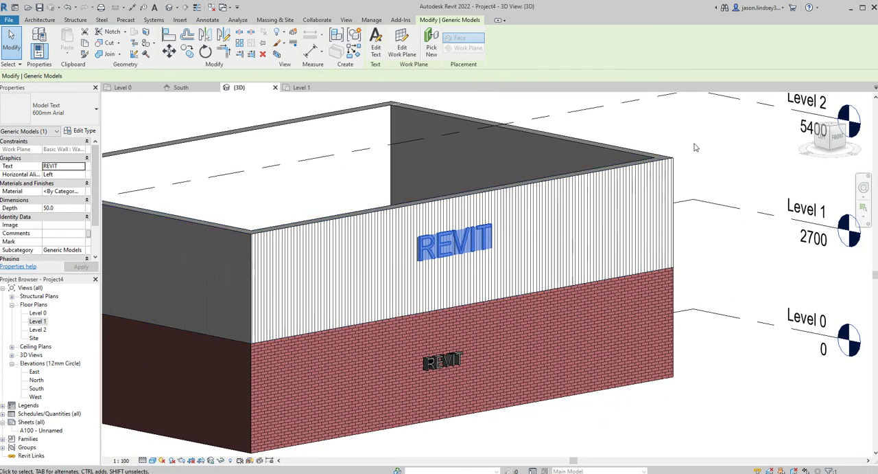